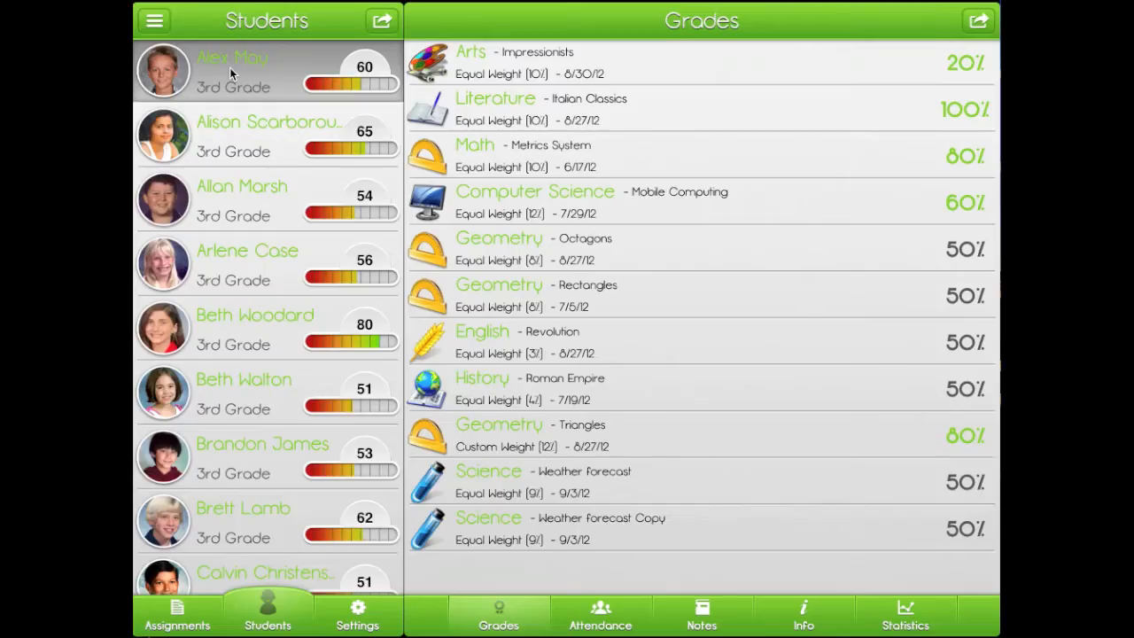
pyautogui.moveTo(596, 594)
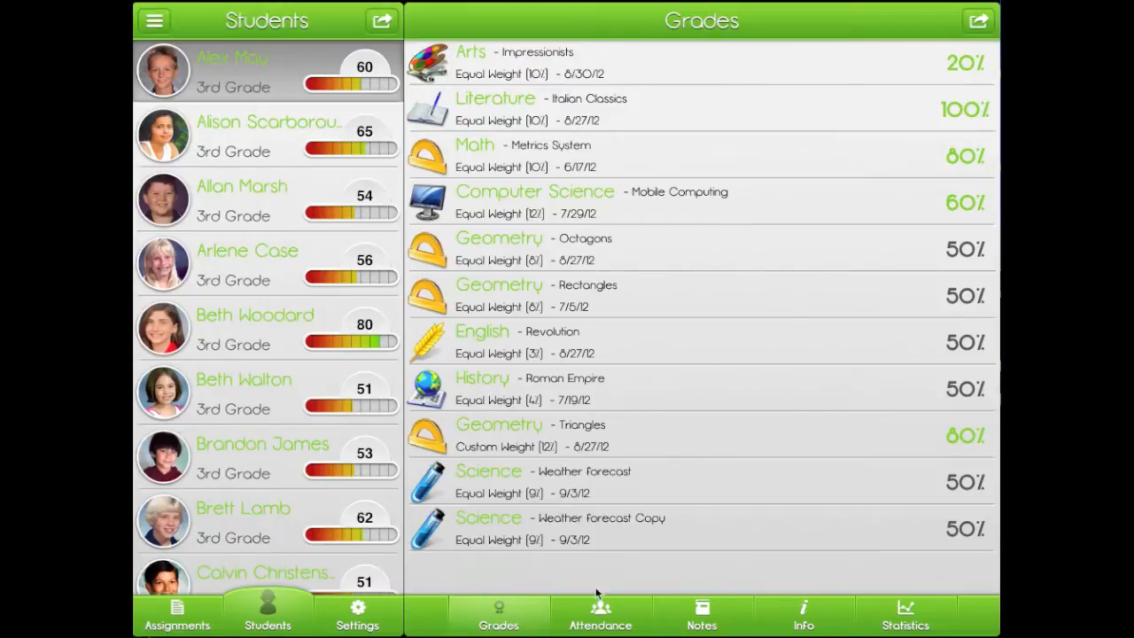
# - Set the first student's English grade to 60%, checking Notes and Statistics along the way
pyautogui.click(702, 614)
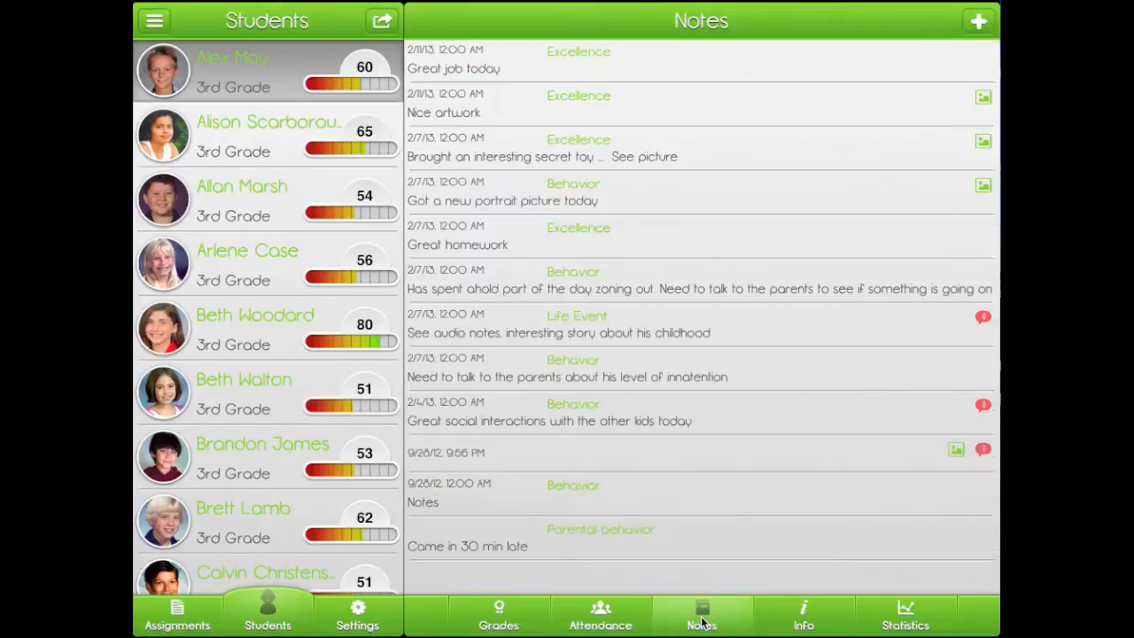
pyautogui.click(498, 615)
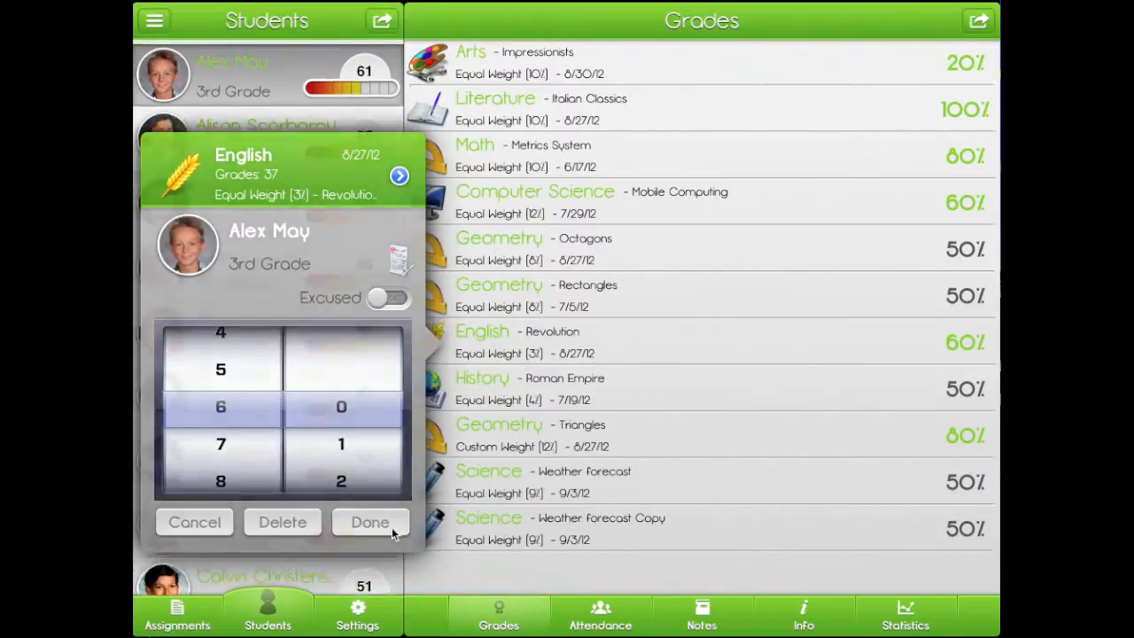
pyautogui.click(905, 613)
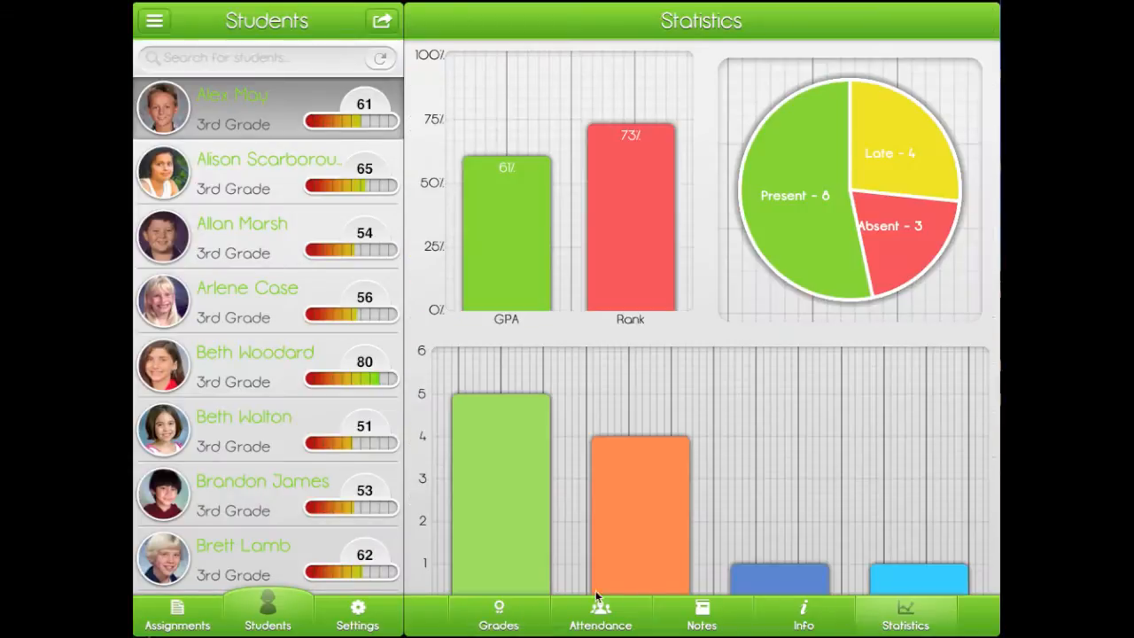
pyautogui.click(498, 614)
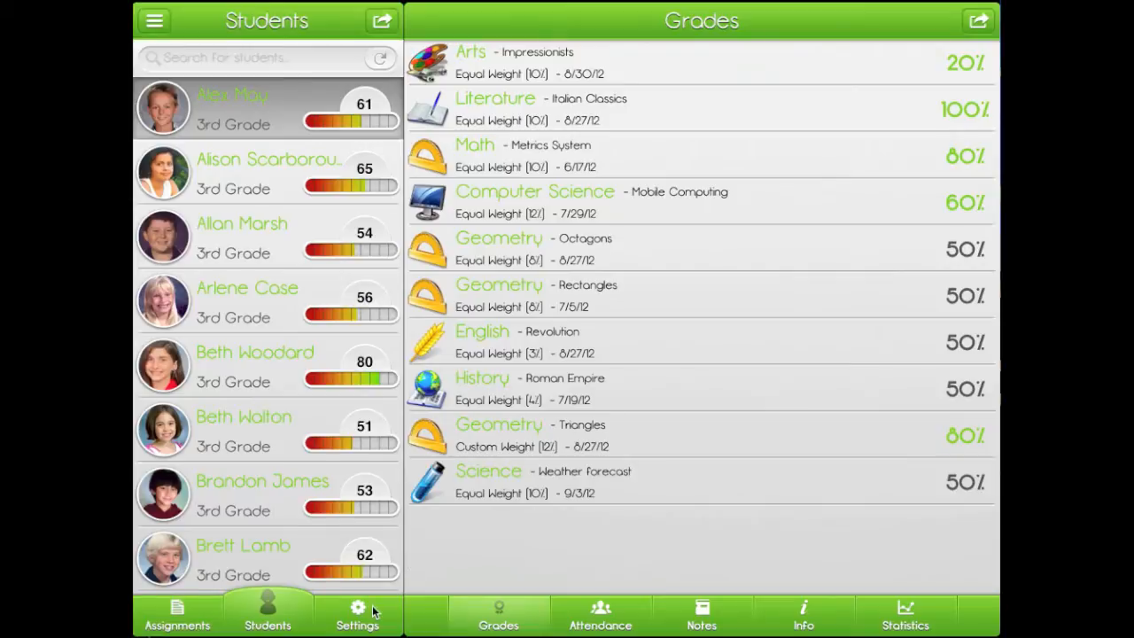
# - From Settings, add a new class named '6th Grade' to the Classes panel
pyautogui.click(358, 612)
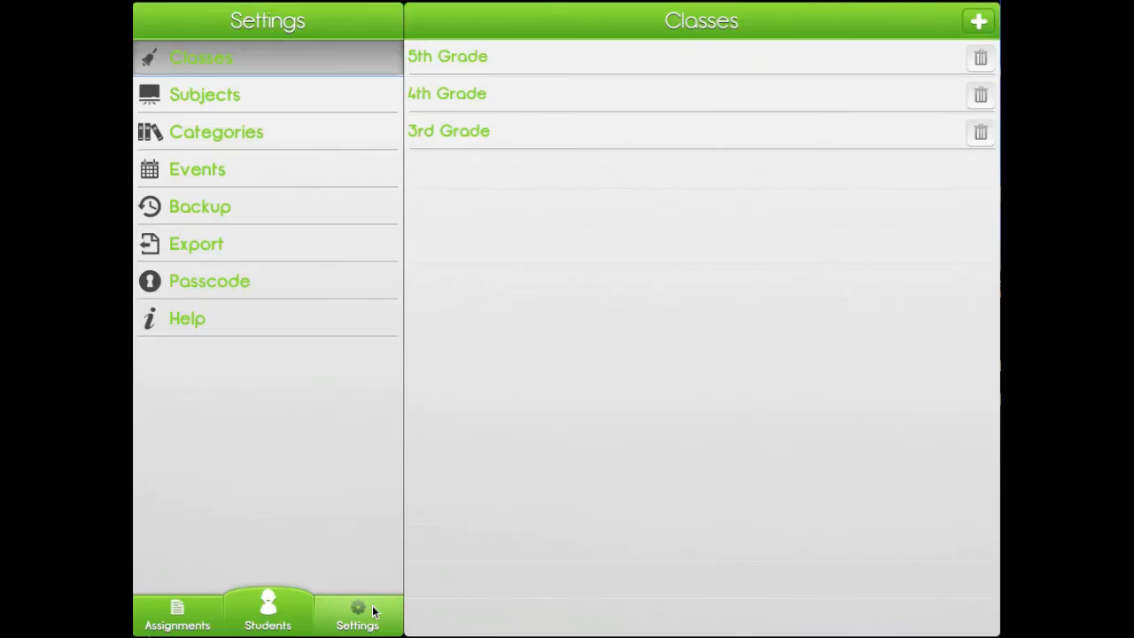
pyautogui.moveTo(340, 73)
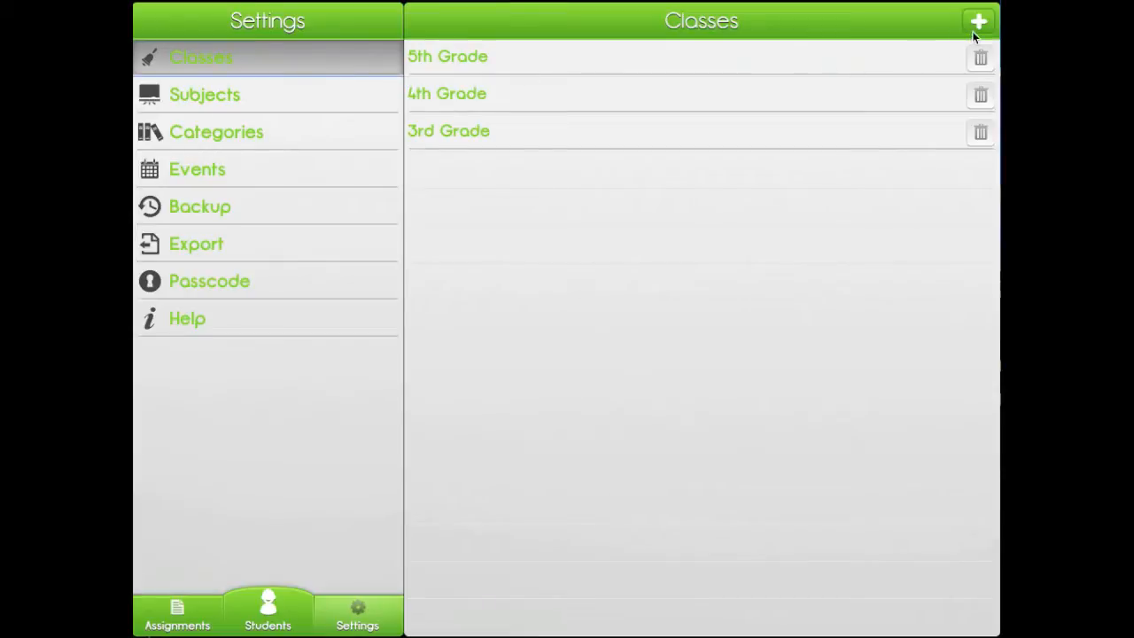
pyautogui.click(979, 21)
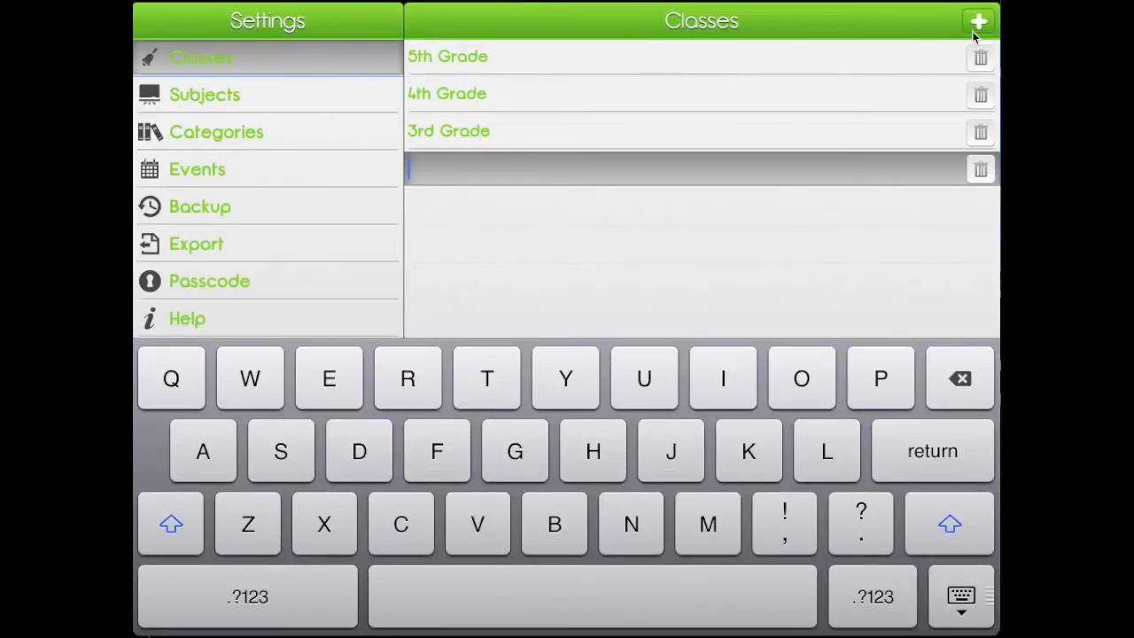
pyautogui.write('6th Grade')
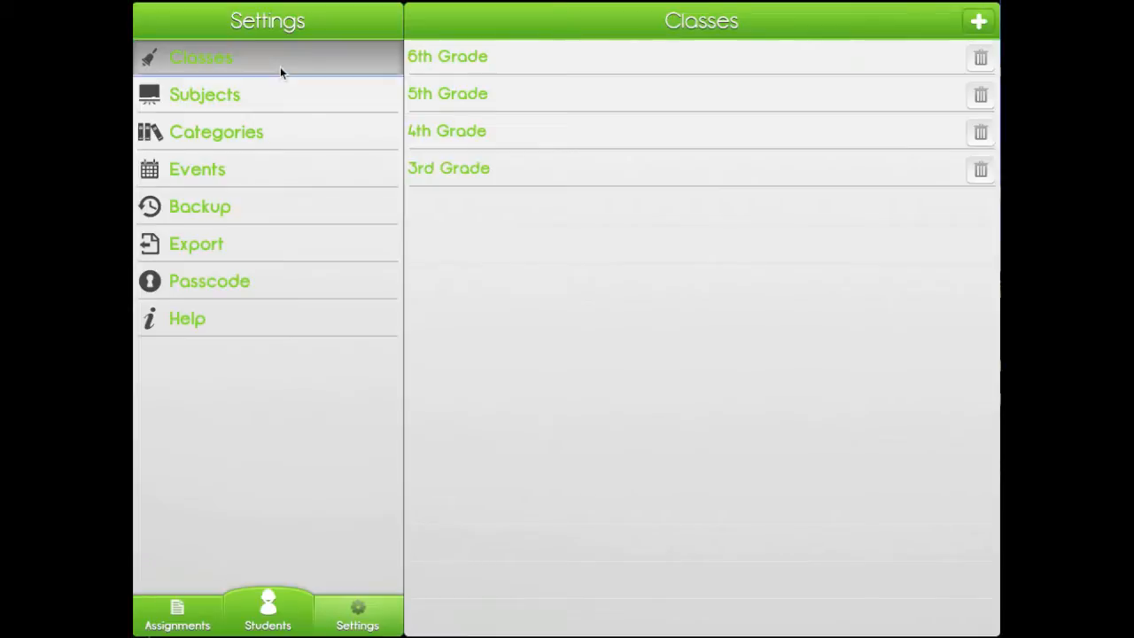
pyautogui.click(205, 96)
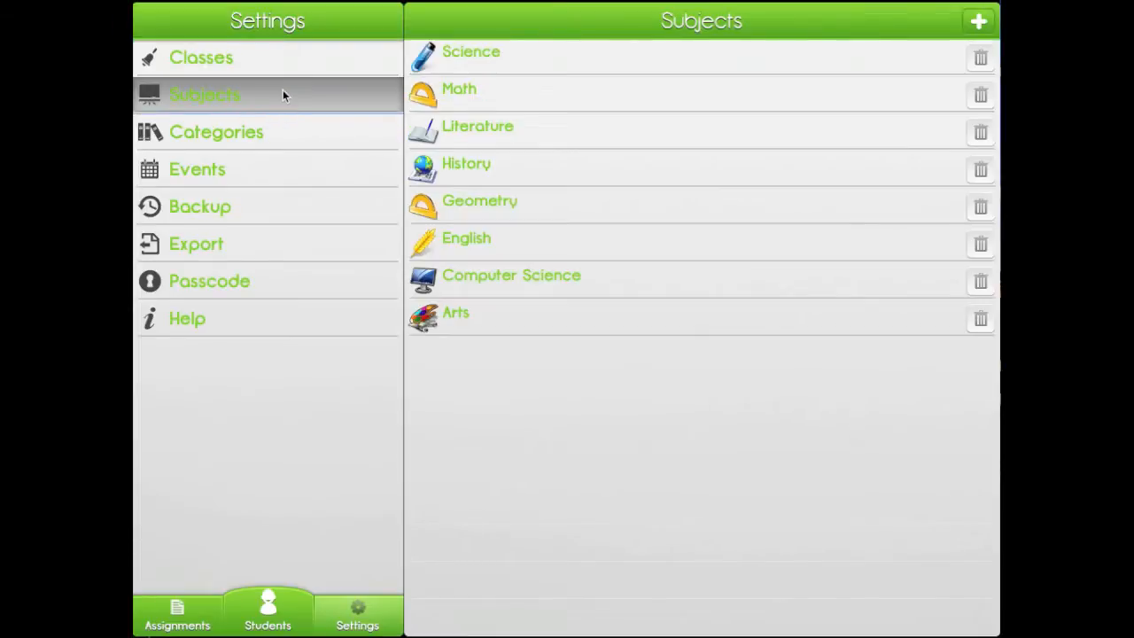
pyautogui.click(216, 131)
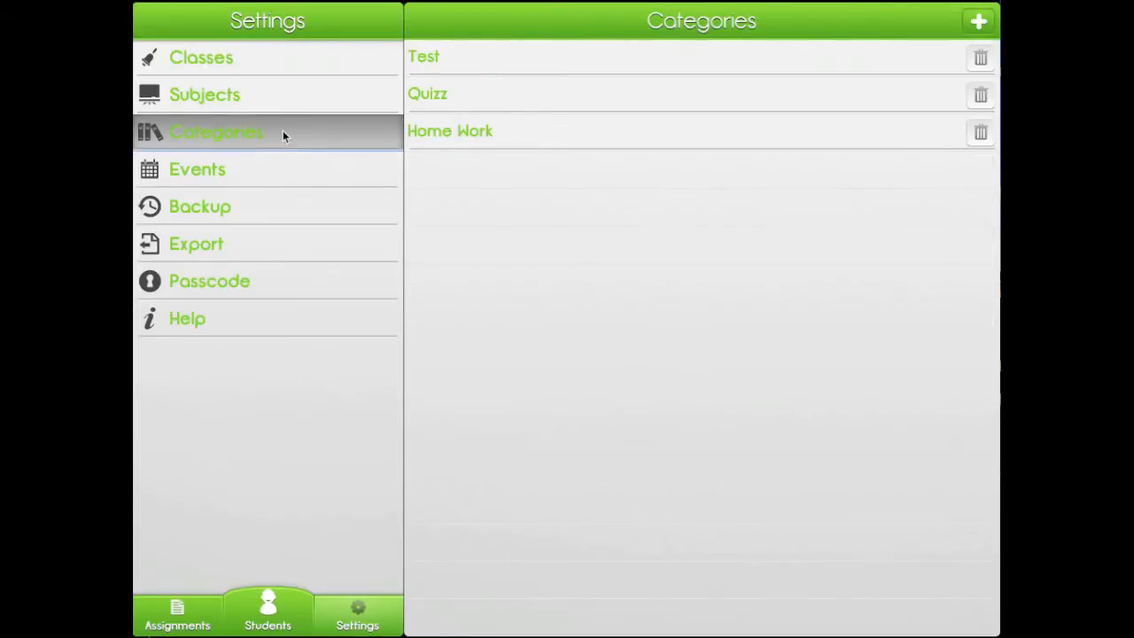
pyautogui.moveTo(283, 176)
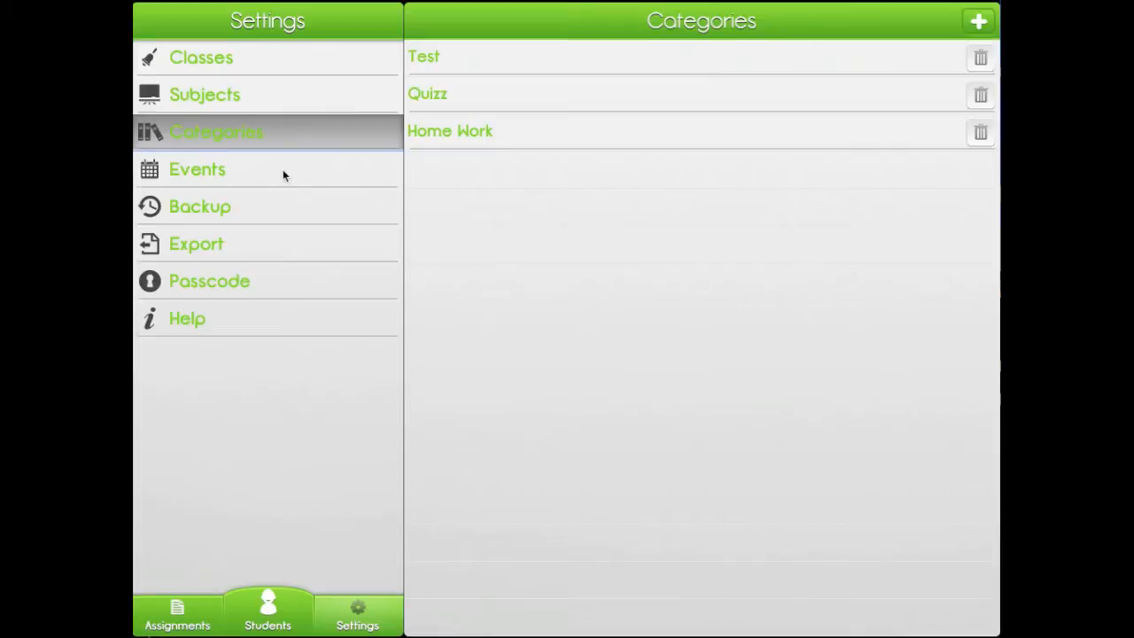
pyautogui.click(197, 170)
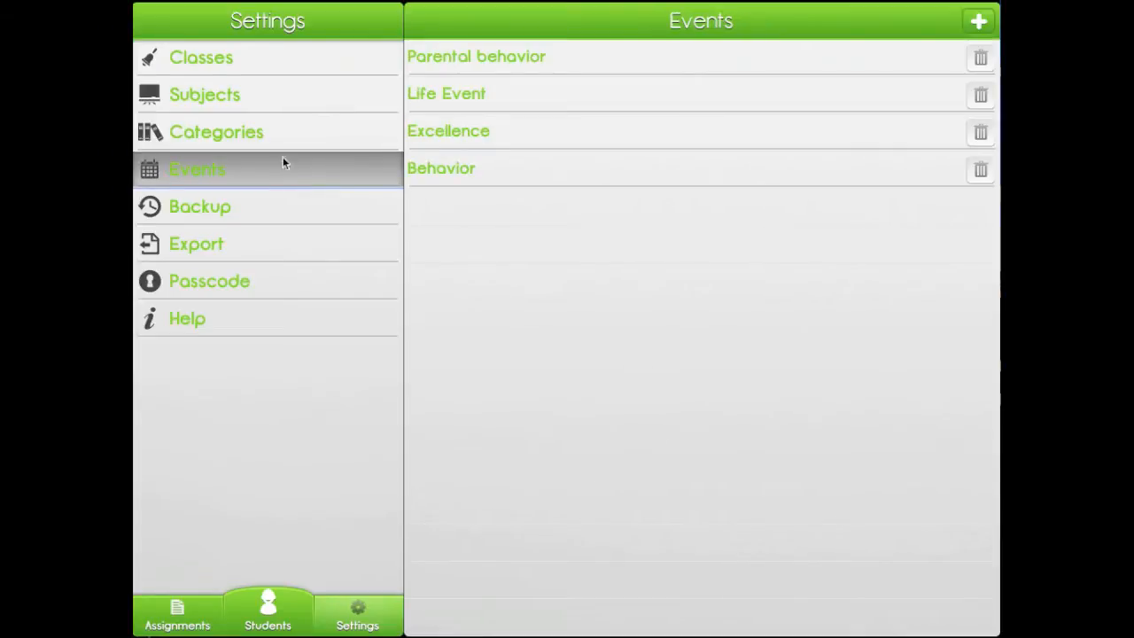
pyautogui.moveTo(280, 105)
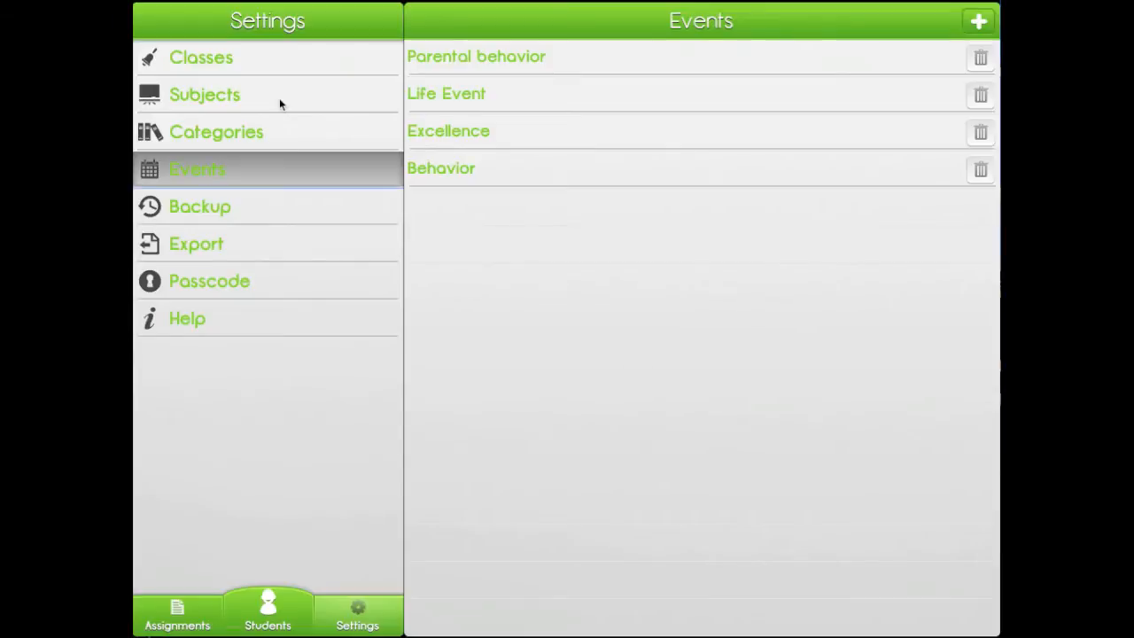
pyautogui.click(202, 57)
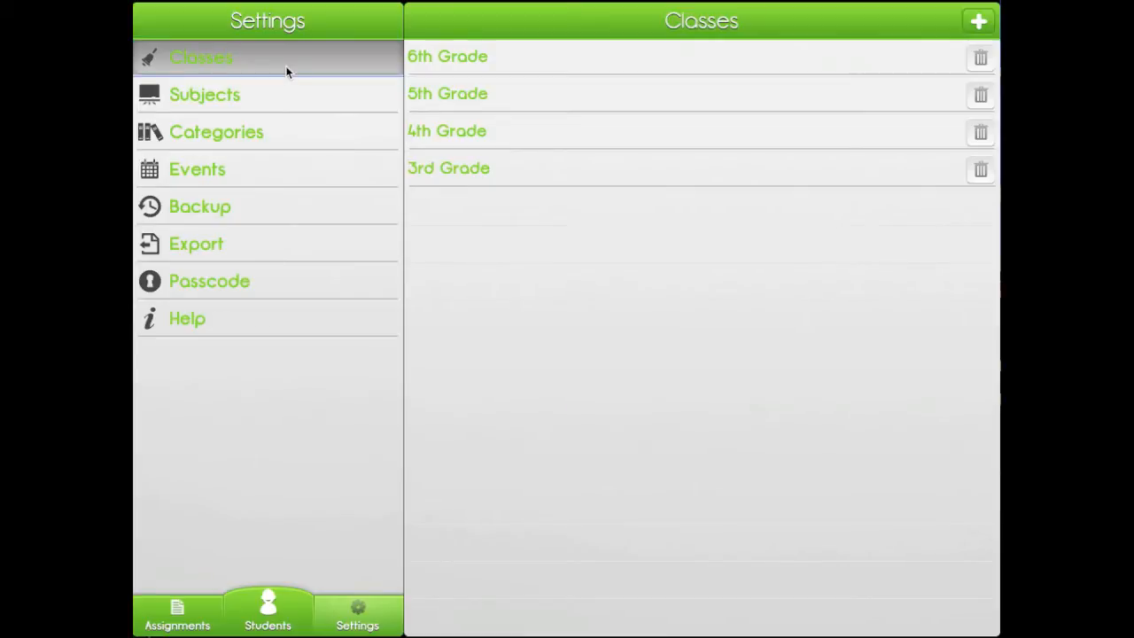
# - Browse the Subjects list and a subject's icon choices before moving on to Categories
pyautogui.click(205, 94)
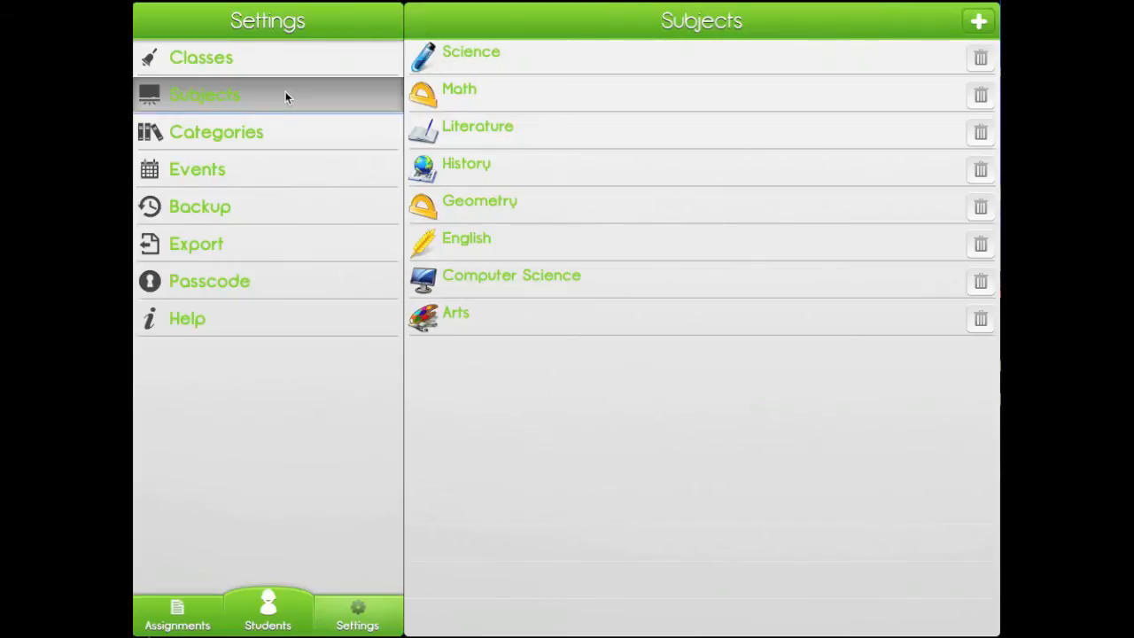
pyautogui.moveTo(287, 105)
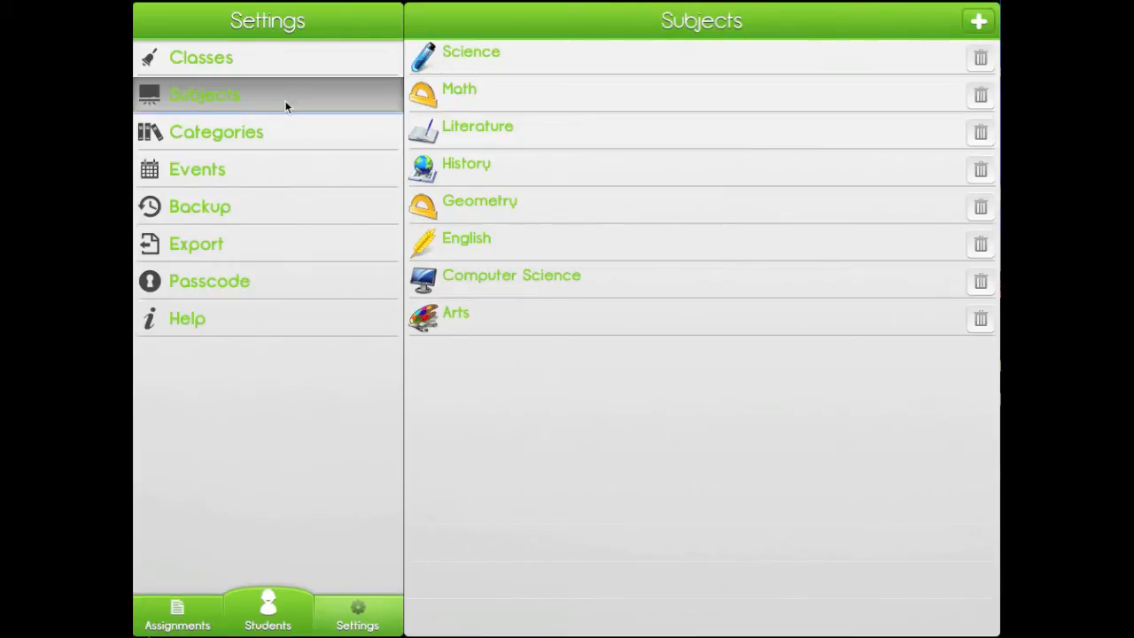
pyautogui.moveTo(550, 216)
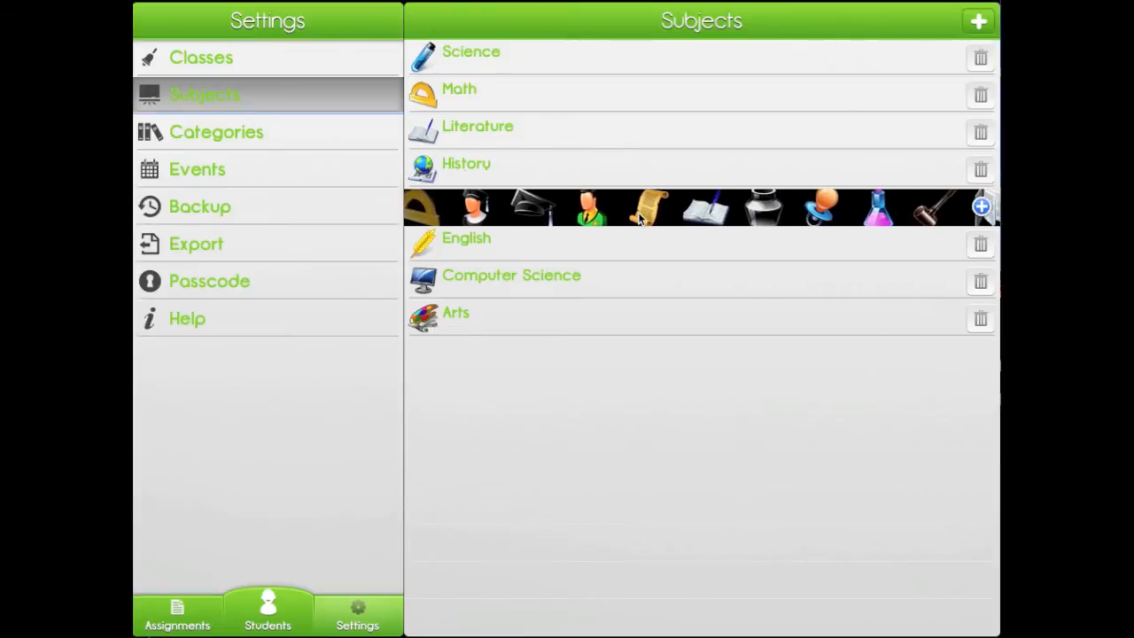
pyautogui.hscroll(-3)
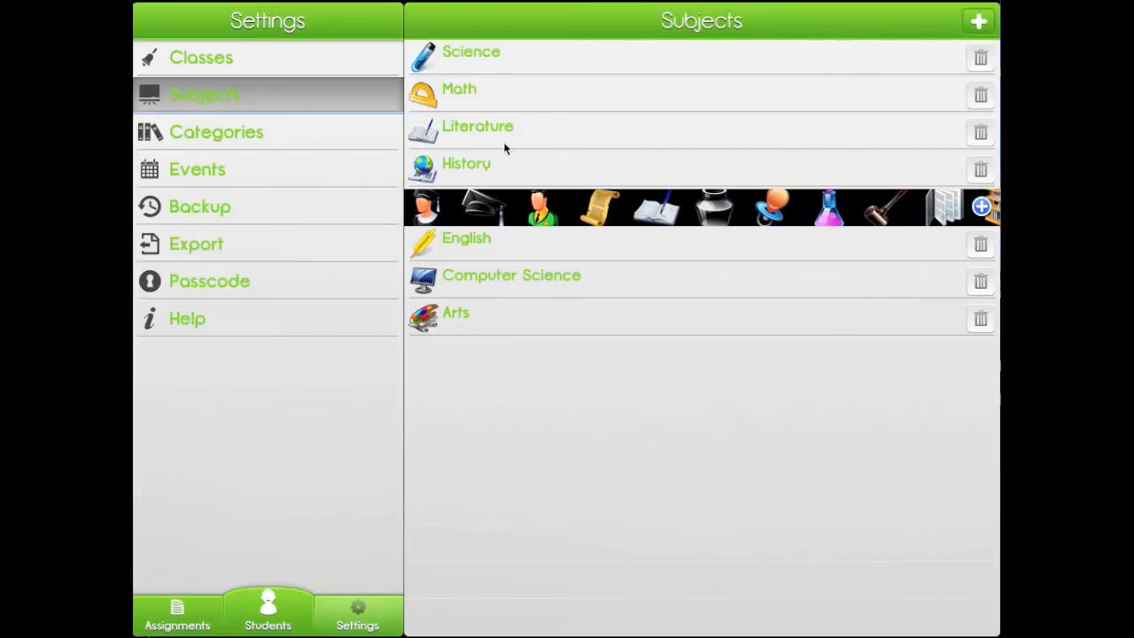
pyautogui.click(217, 131)
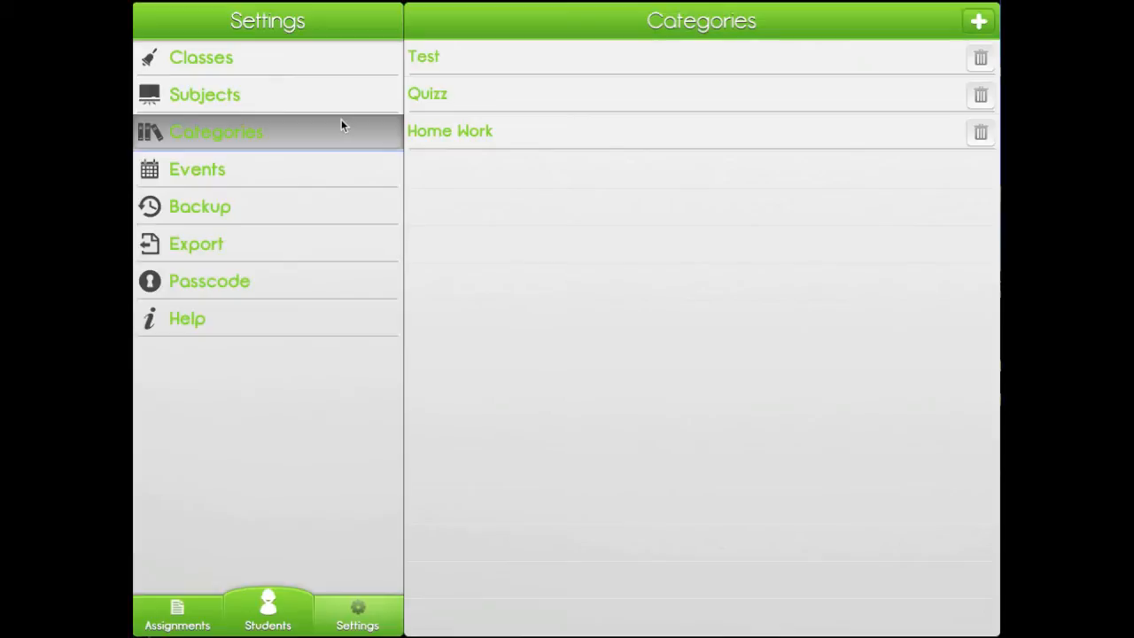
pyautogui.moveTo(340, 176)
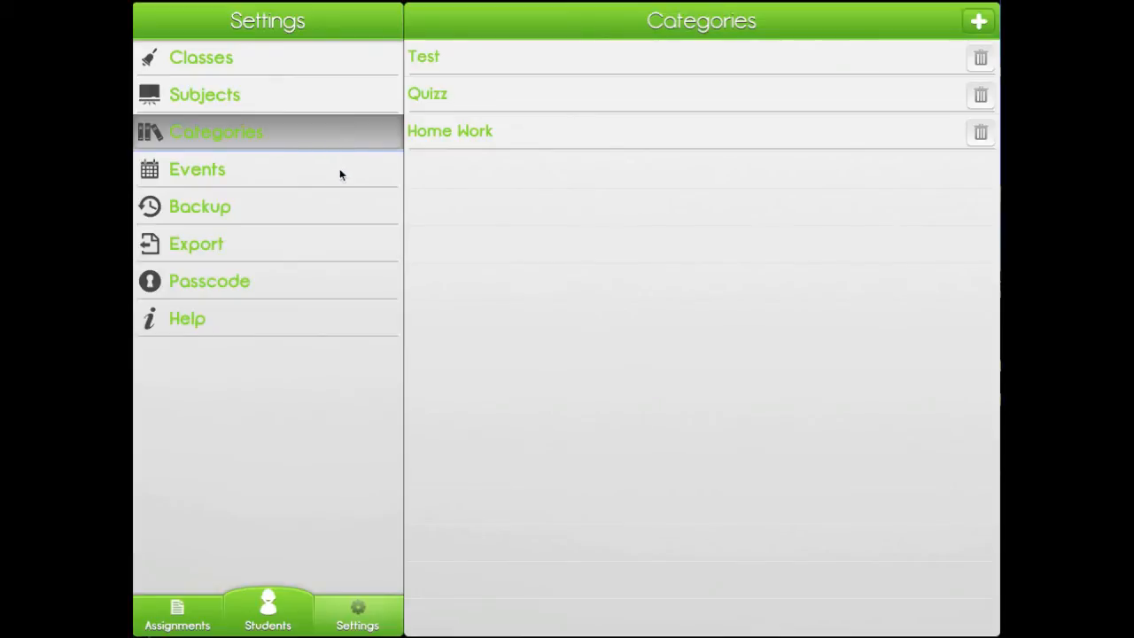
# - Show the Events list: Parental behavior, Life Event, Excellence, Behavior
pyautogui.click(197, 170)
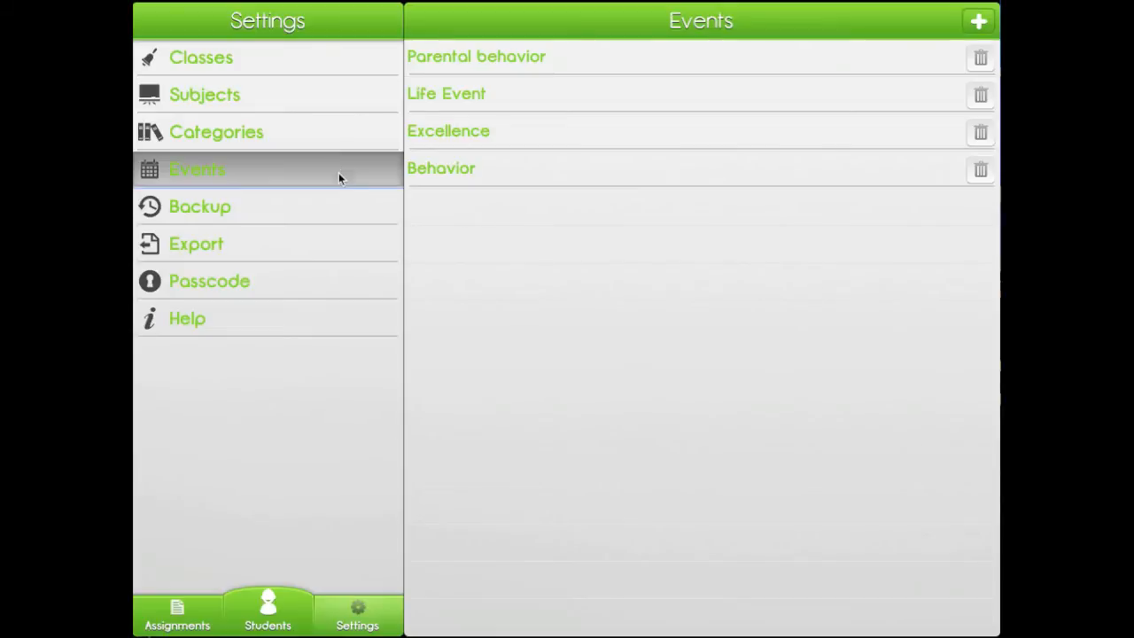
pyautogui.moveTo(330, 284)
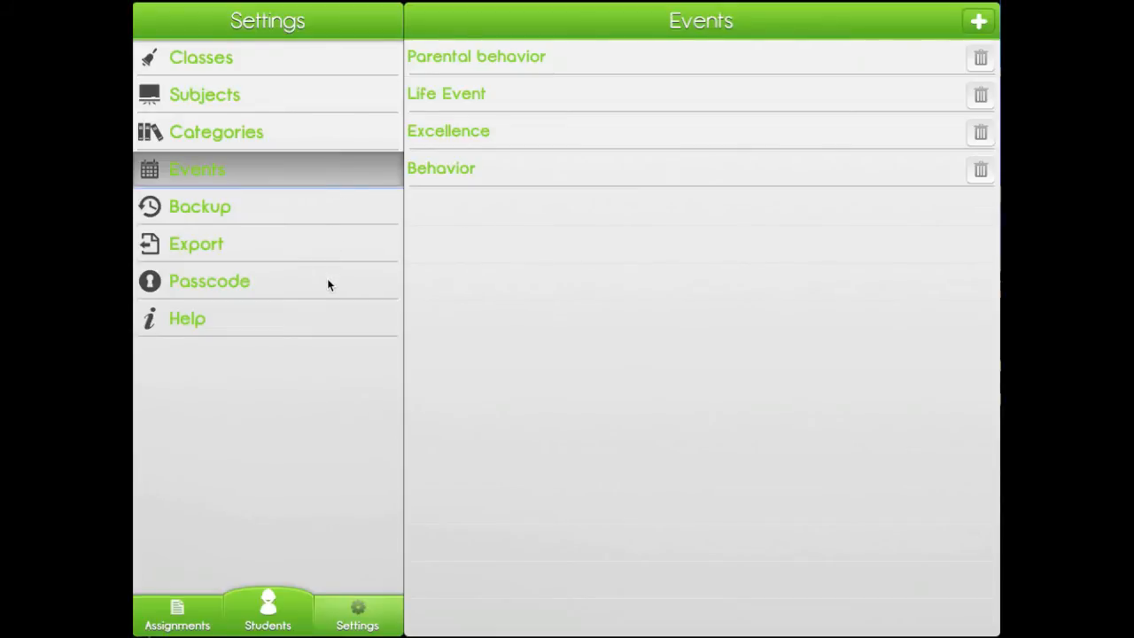
# - Enable passcode protection and confirm a new four-digit code
pyautogui.click(209, 280)
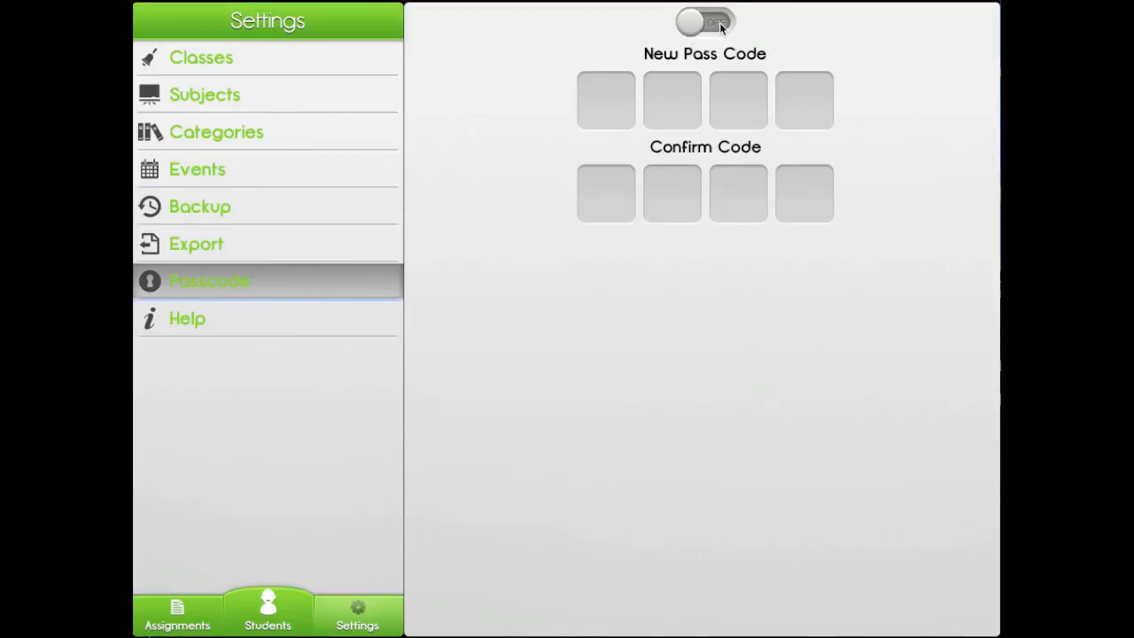
pyautogui.click(706, 21)
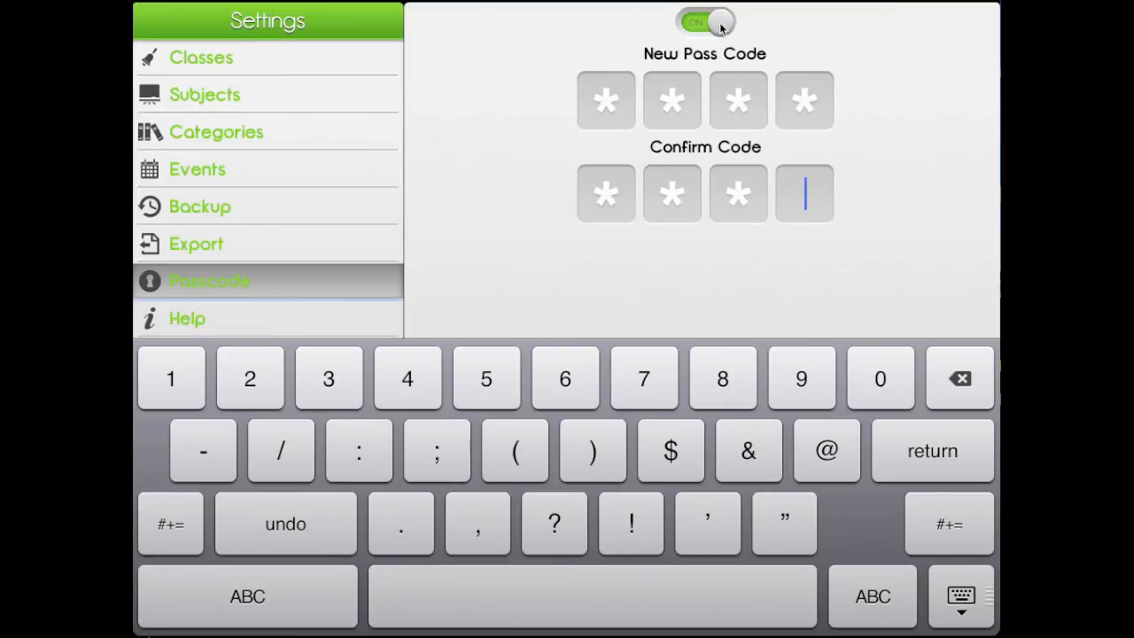
pyautogui.click(805, 193)
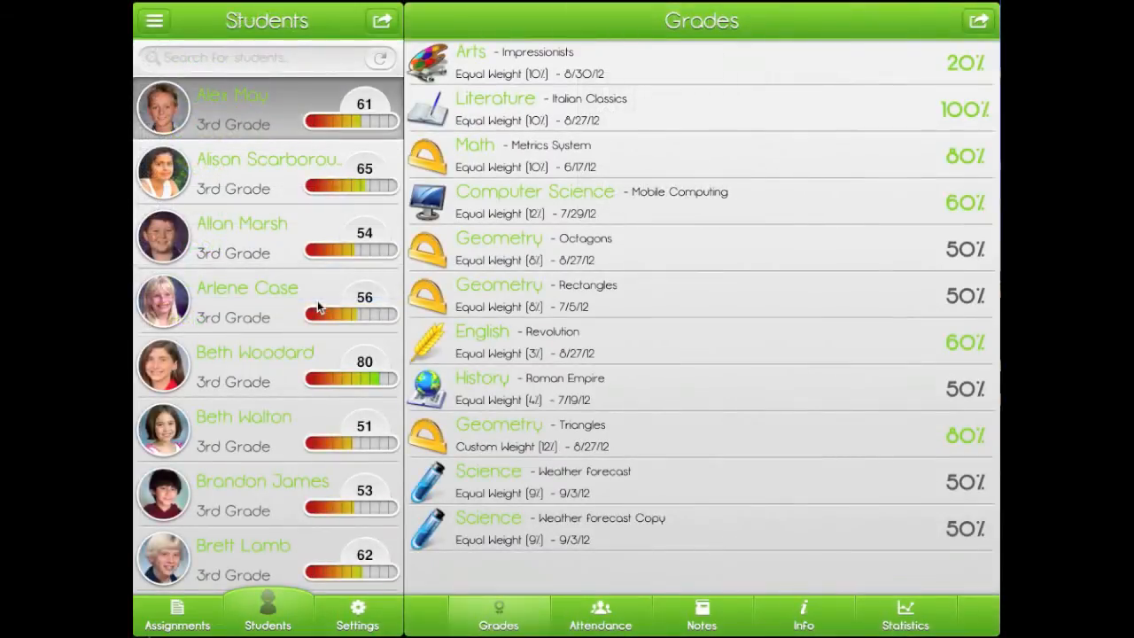
pyautogui.moveTo(496, 470)
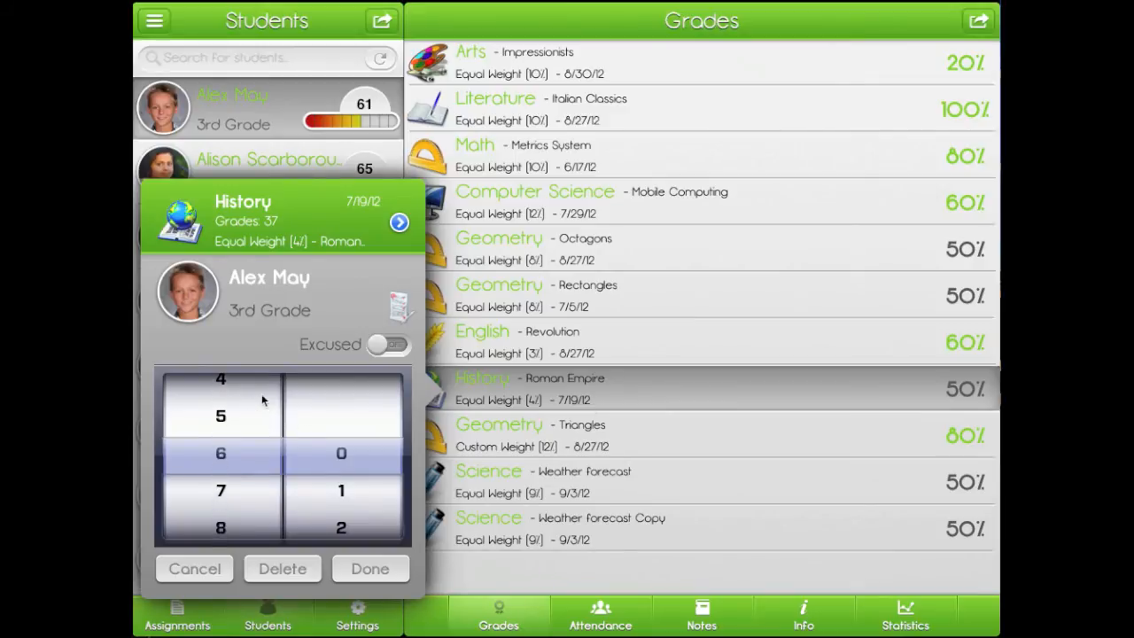
# - Set the first student's History grade to 80%, review Notes, Info and Statistics, then exit to the home screen
pyautogui.click(371, 568)
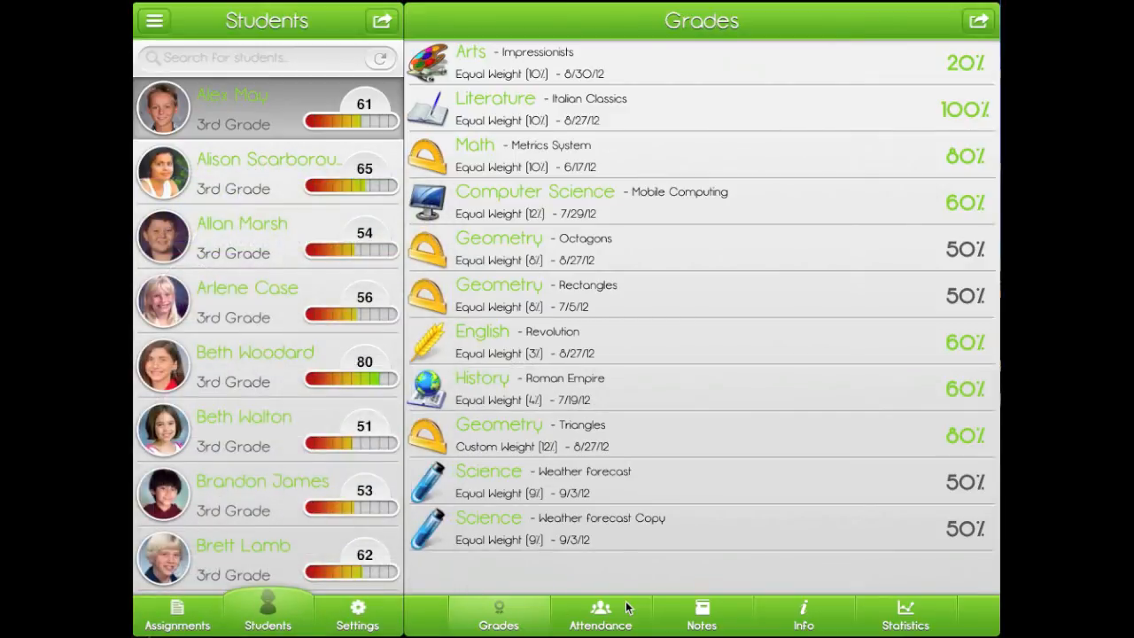
pyautogui.click(702, 615)
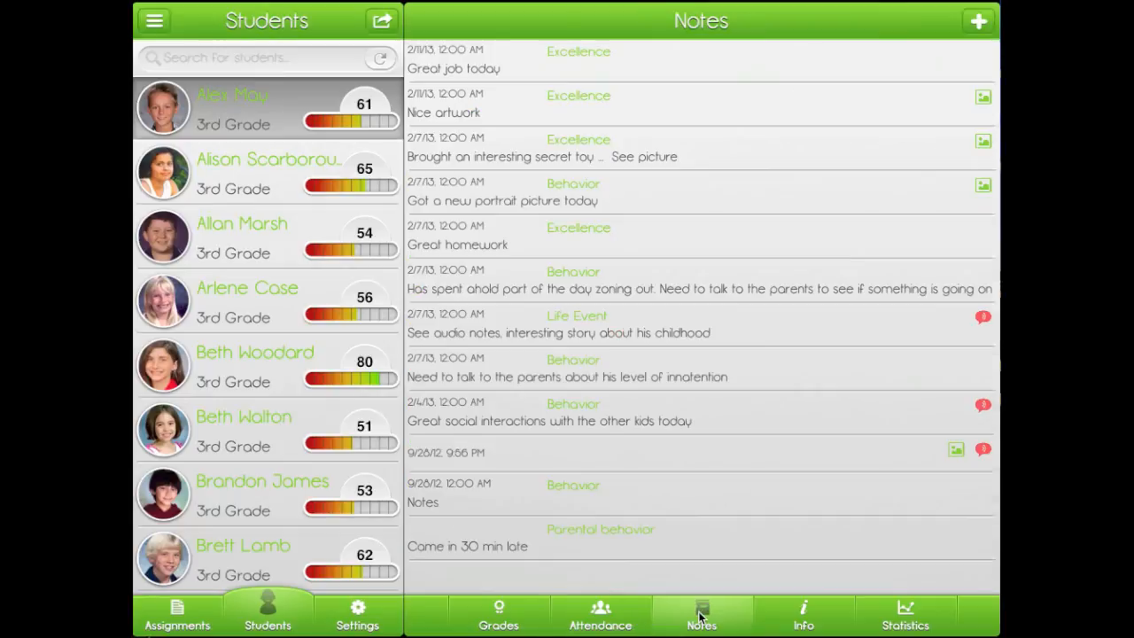
pyautogui.click(802, 612)
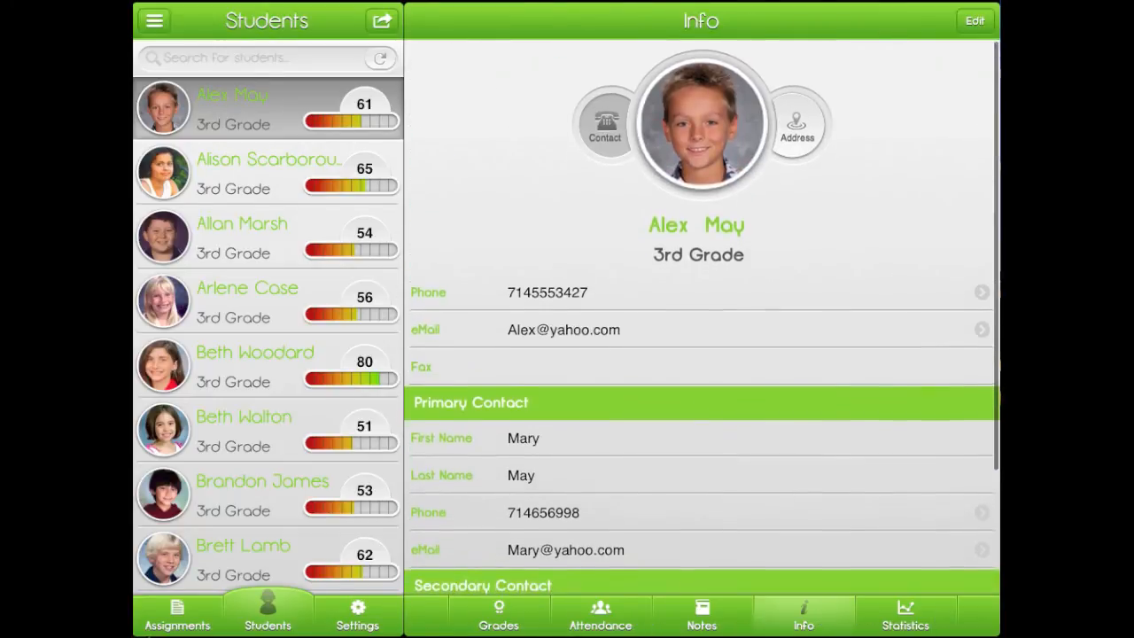
pyautogui.click(905, 613)
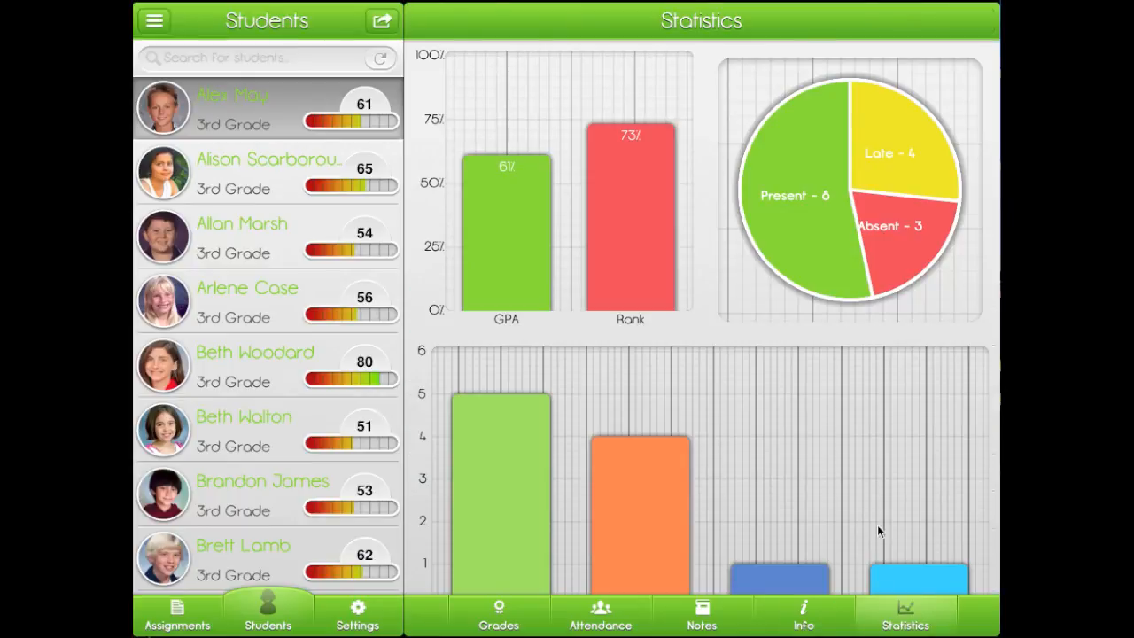
pyautogui.press('home')
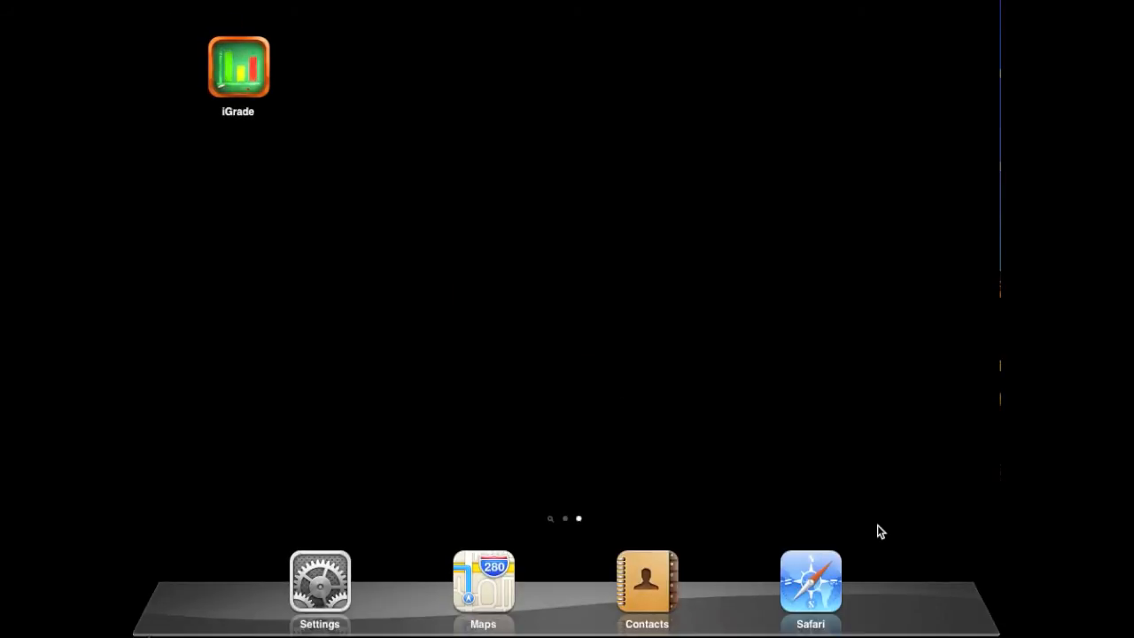